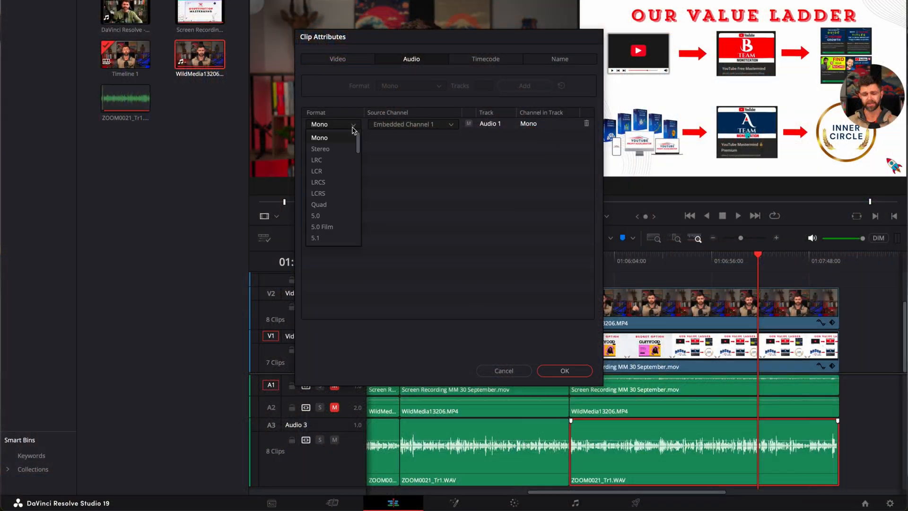
# - Set the clip's audio format to Stereo with Embedded Channel 1 on both channels and confirm
pyautogui.click(319, 149)
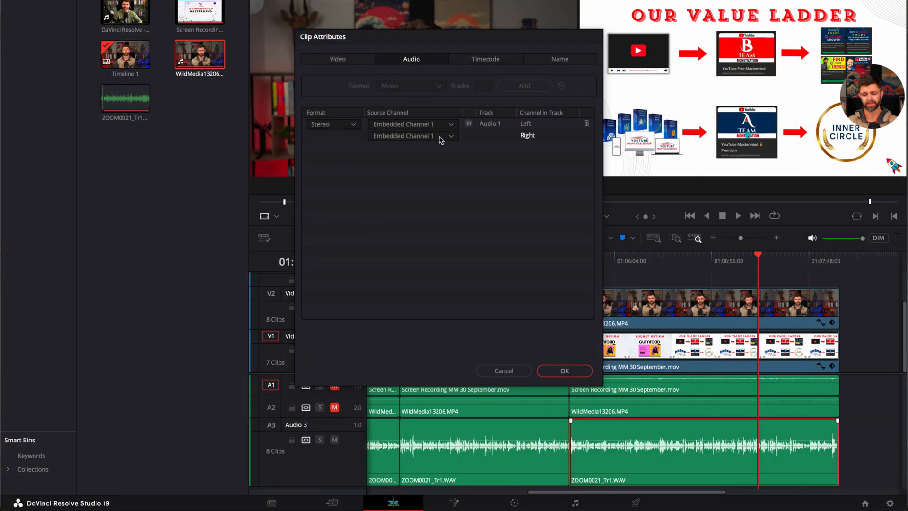
pyautogui.moveTo(398, 138)
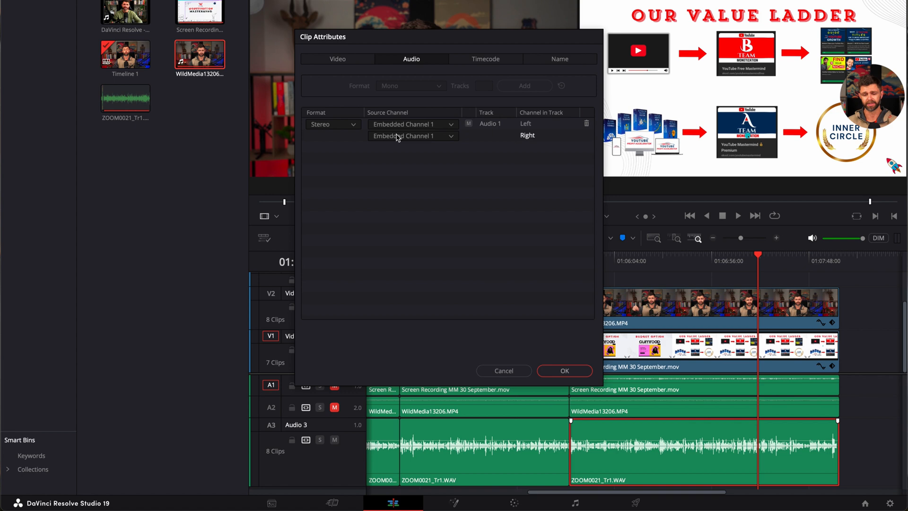
pyautogui.click(563, 371)
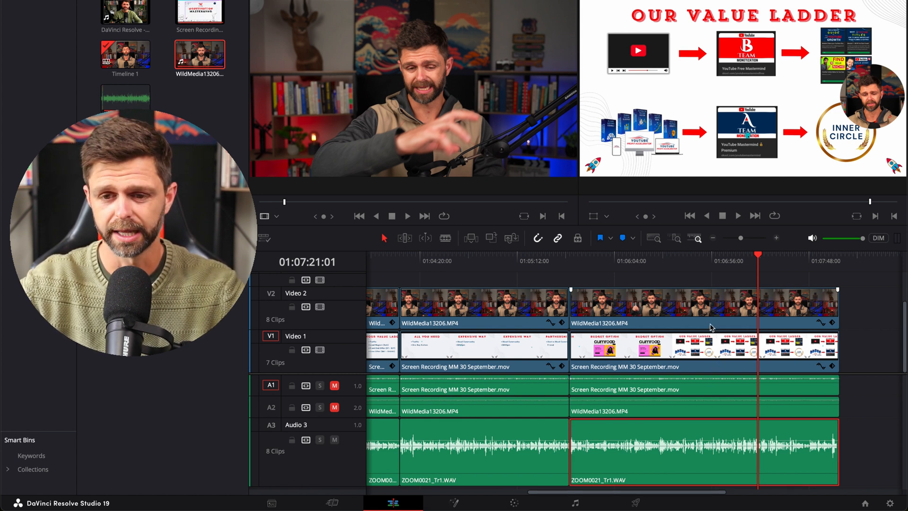
# - Bring up Clip Attributes for the ZOOM0021_Tr1.WAV clip on track A3
pyautogui.rightClick(659, 303)
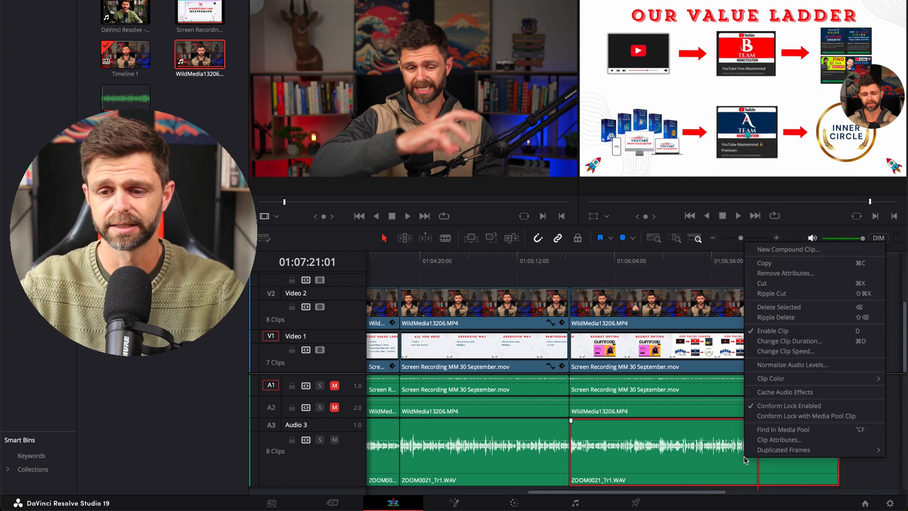
pyautogui.moveTo(779, 439)
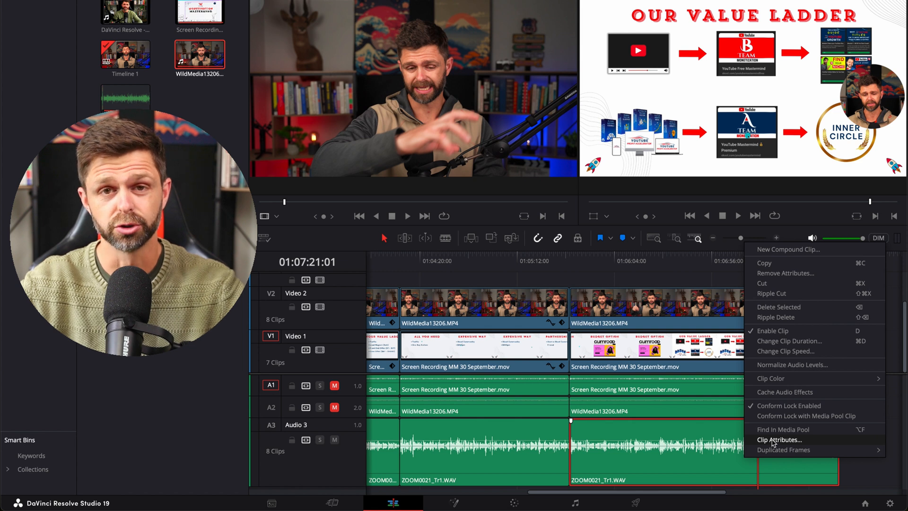
pyautogui.click(775, 438)
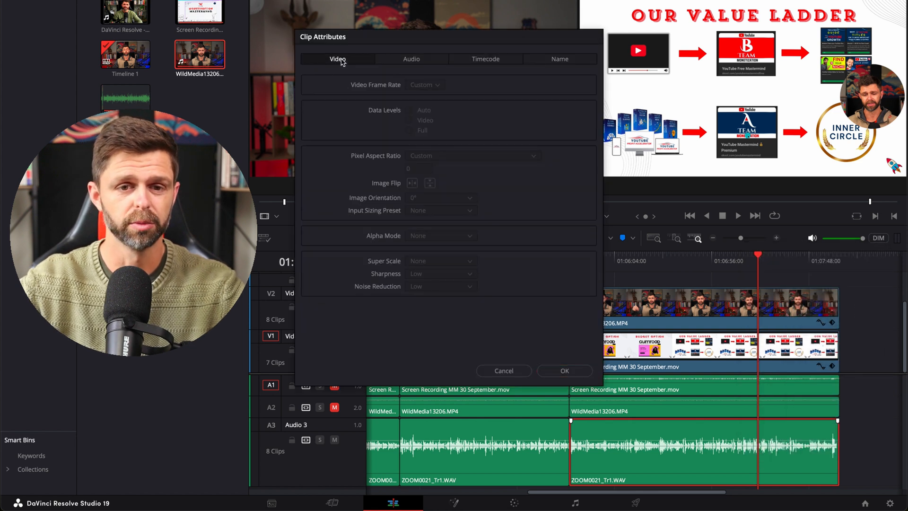
# - In the Audio settings, change the clip's format from mono to Stereo
pyautogui.click(410, 59)
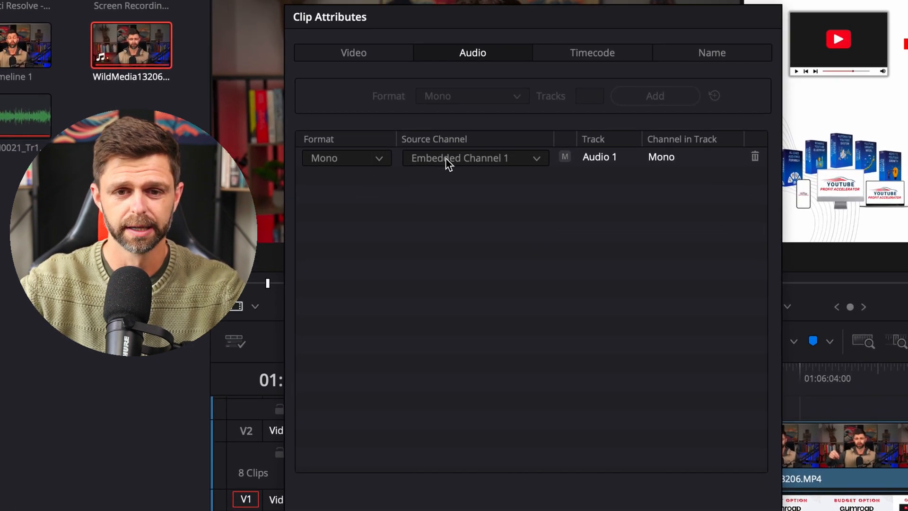
pyautogui.click(346, 158)
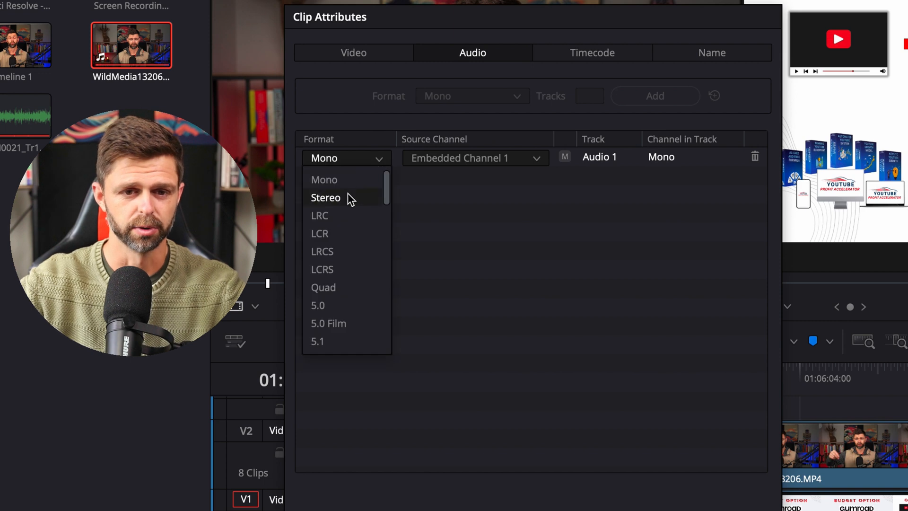
pyautogui.click(325, 197)
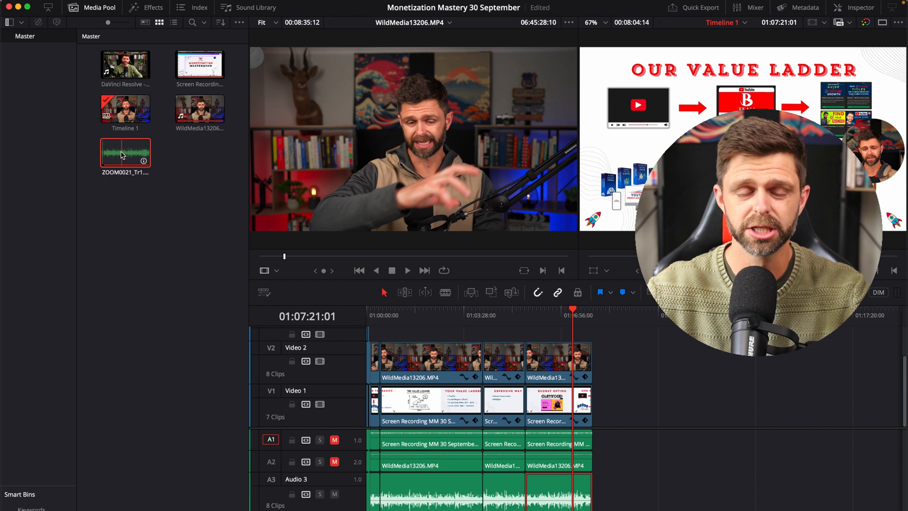
# - Make the media-pool ZOOM0021_Tr1.WAV clip Stereo with Embedded Channel 1 on left and right
pyautogui.rightClick(122, 155)
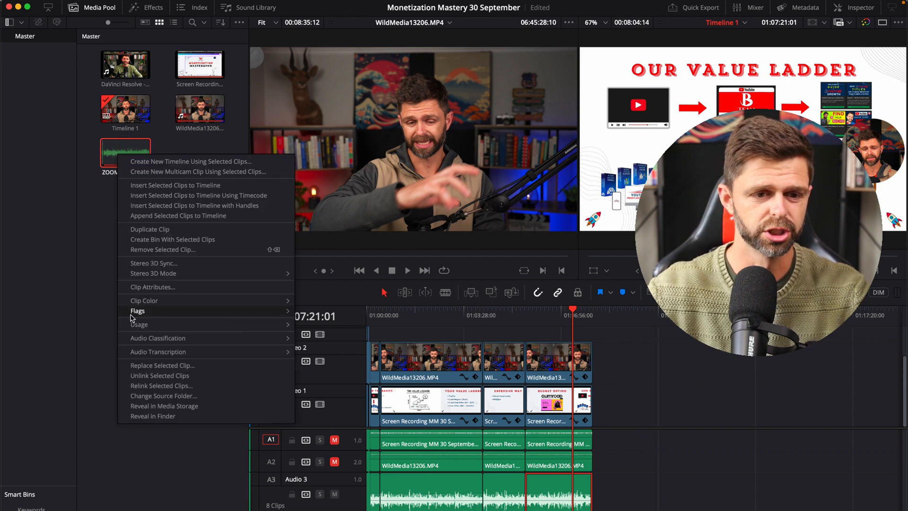
pyautogui.moveTo(163, 288)
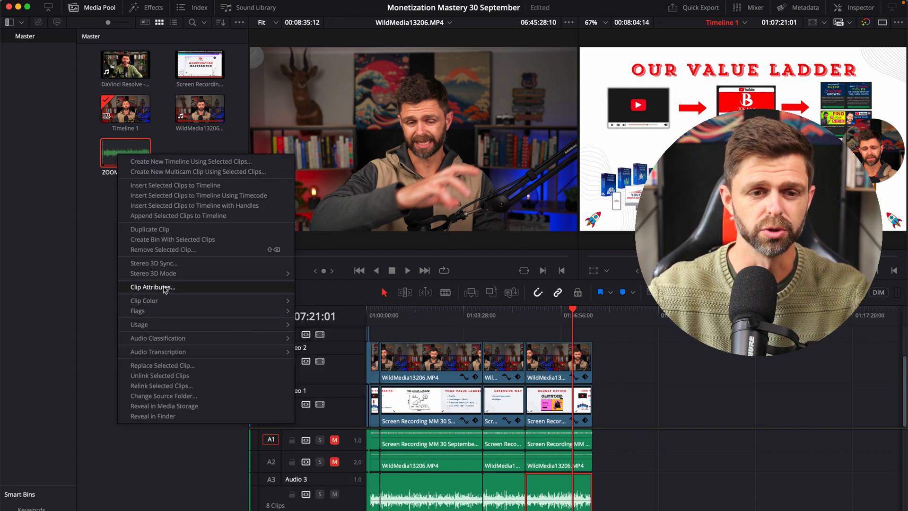
pyautogui.click(152, 287)
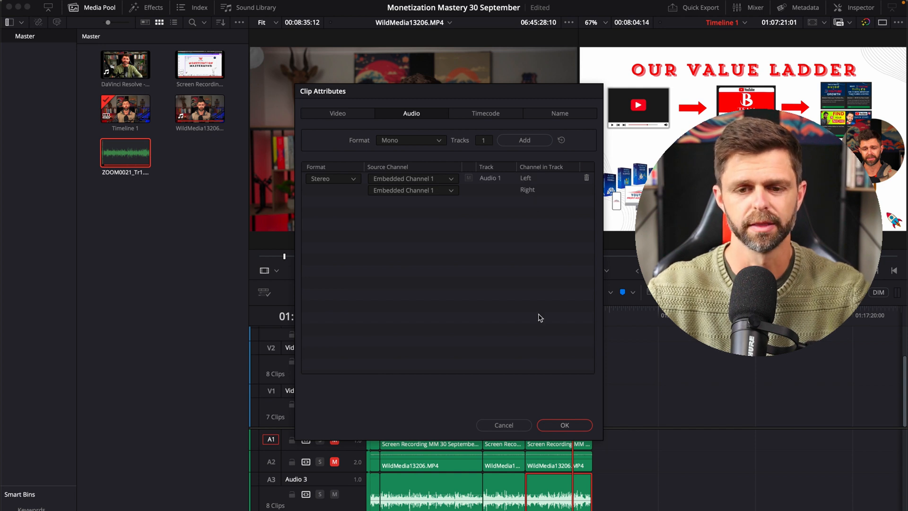
pyautogui.click(564, 425)
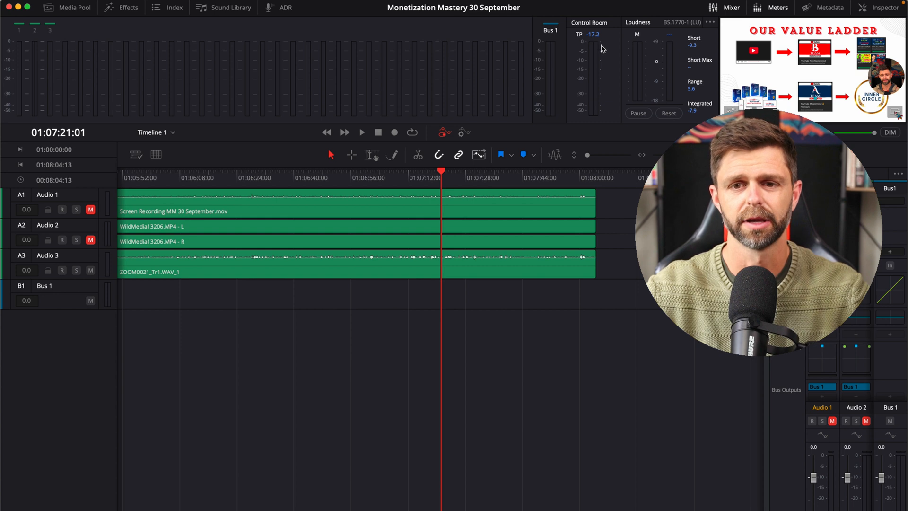
pyautogui.moveTo(588, 101)
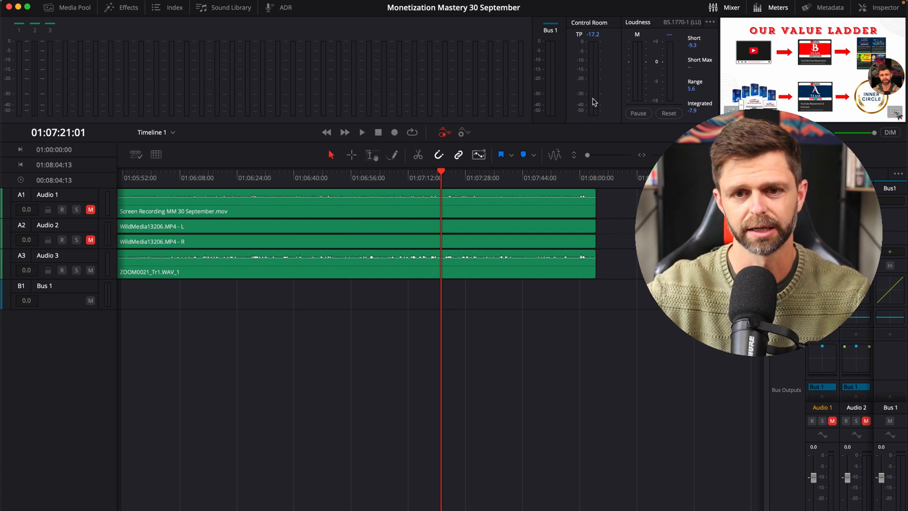
# - Play the timeline on the Fairlight page to check the meters, then return to Edit
pyautogui.click(365, 132)
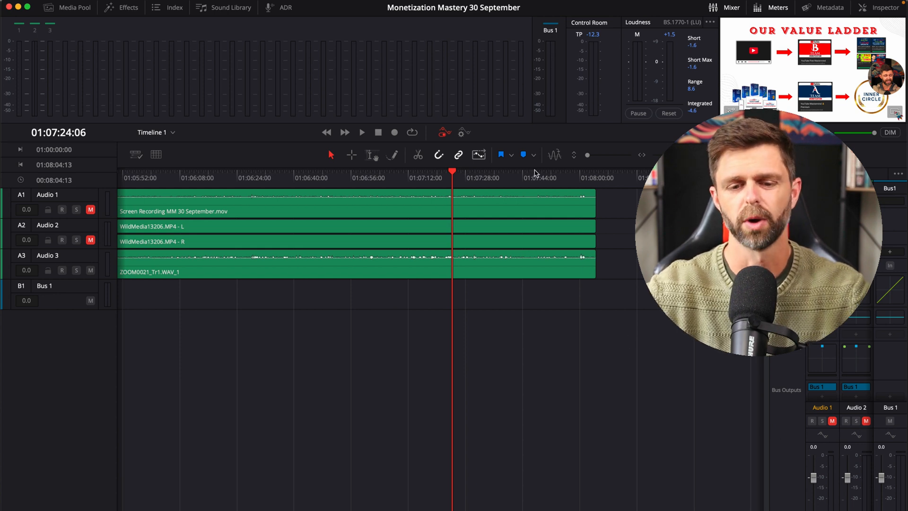
pyautogui.click(76, 8)
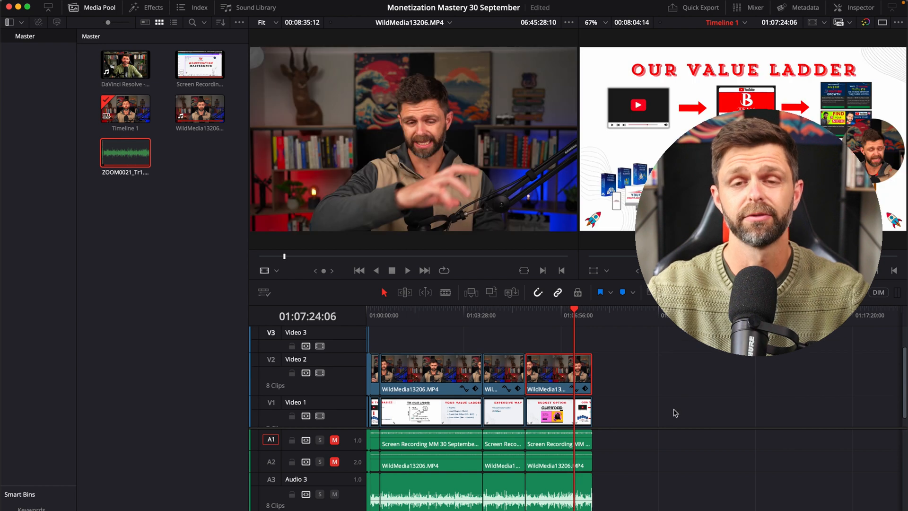